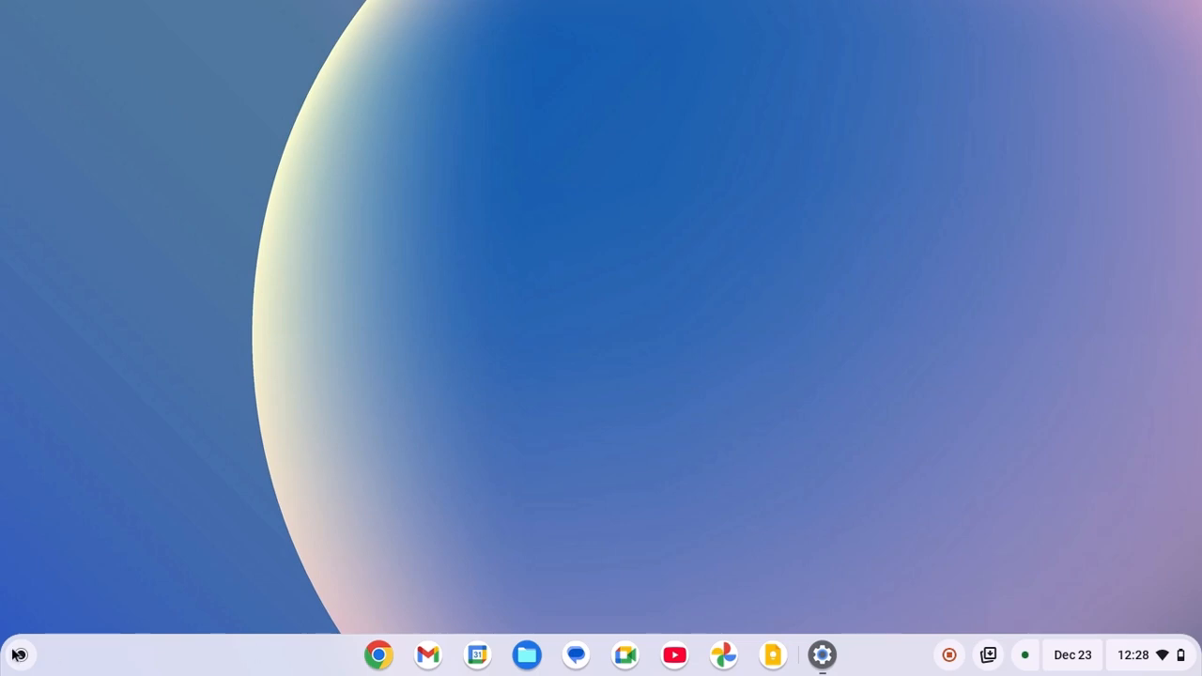
- Open the launcher and scroll the app grid down to reveal Terminal
left_click(16, 653)
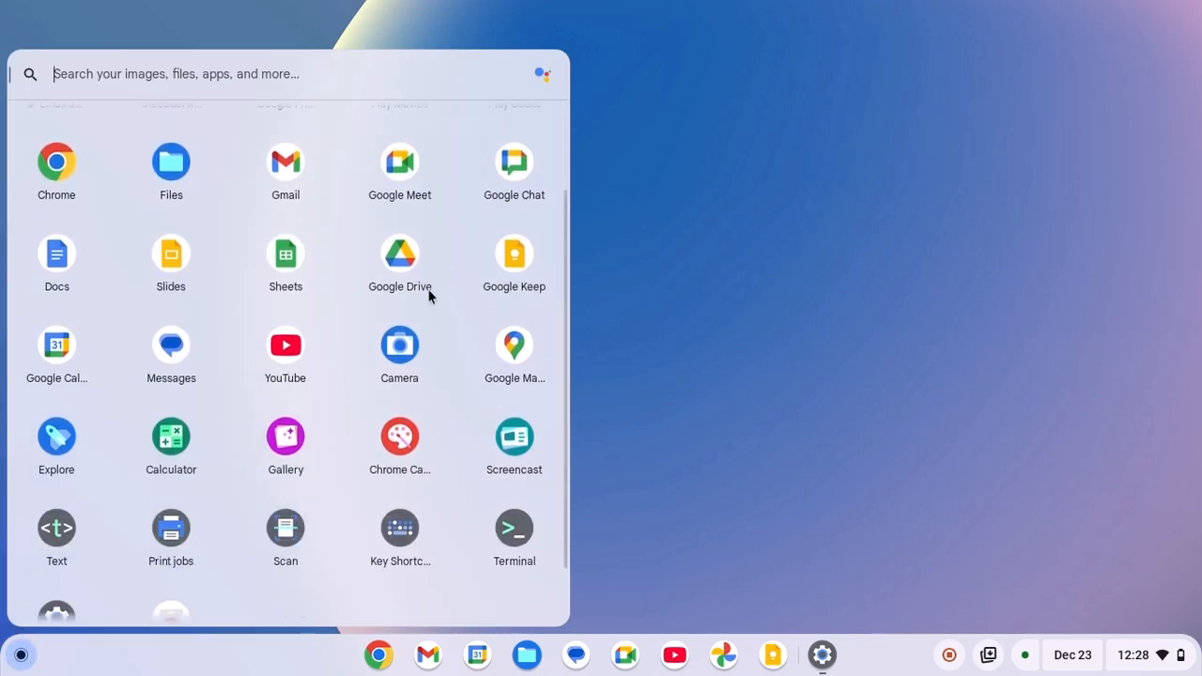
scroll("down", 3)
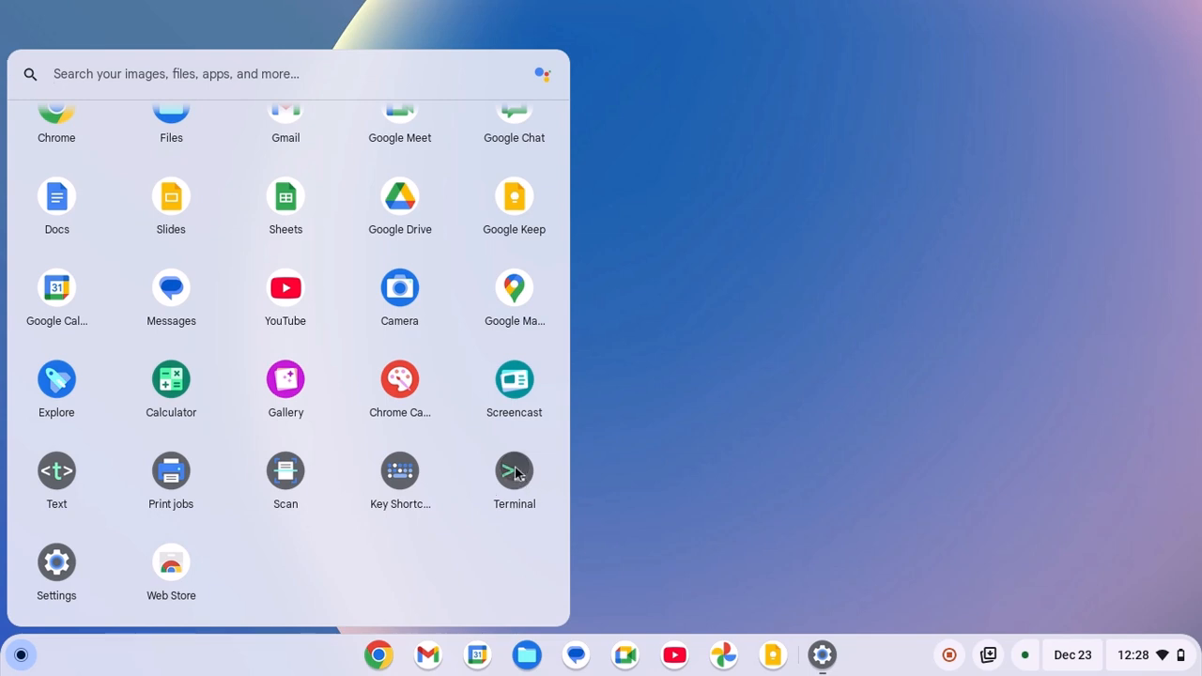
- Launch Terminal and open a shell in the penguin Linux container
left_click(513, 471)
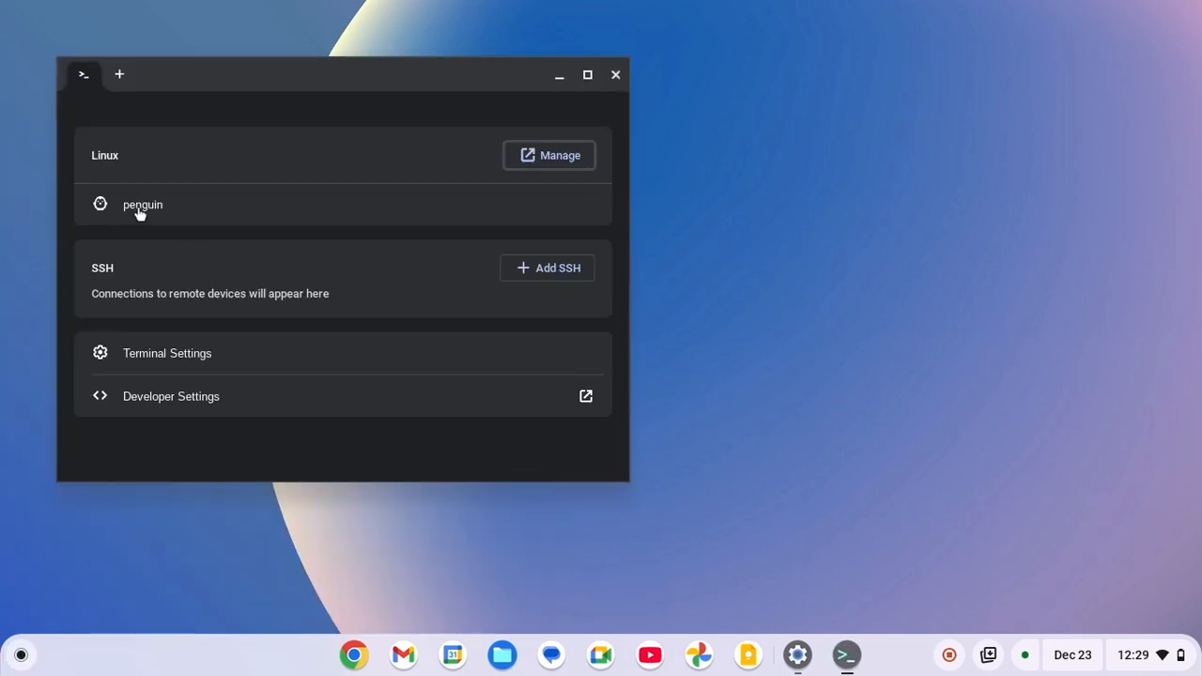
left_click(143, 204)
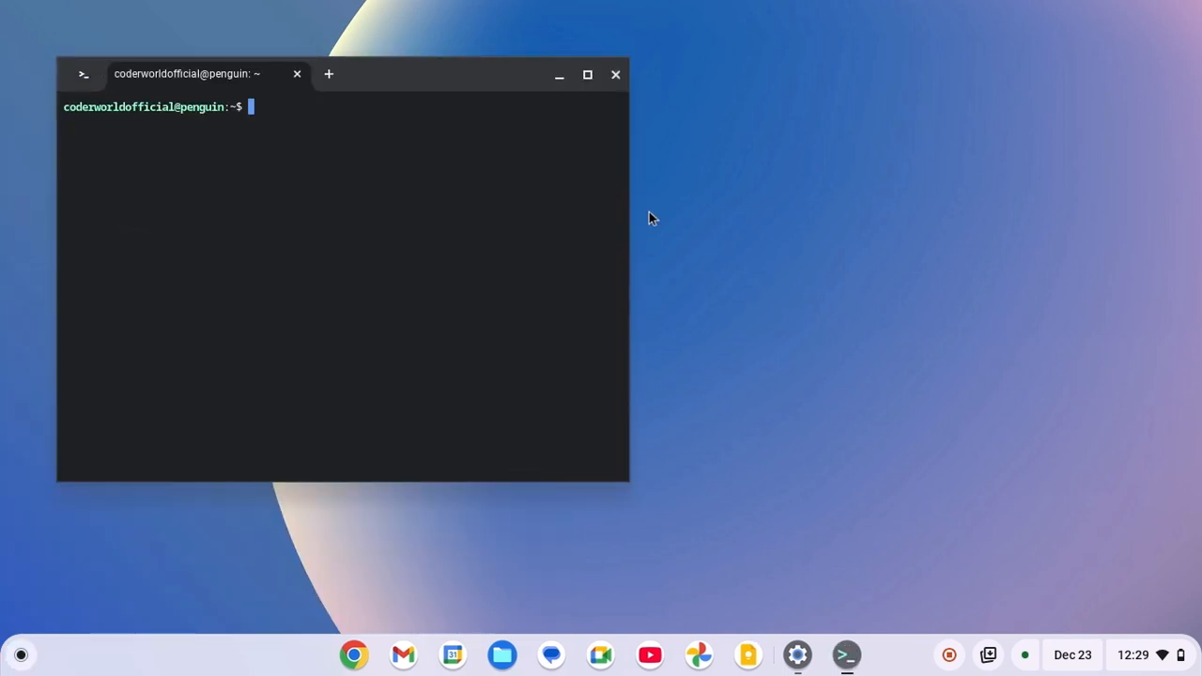
mouse_move(495, 120)
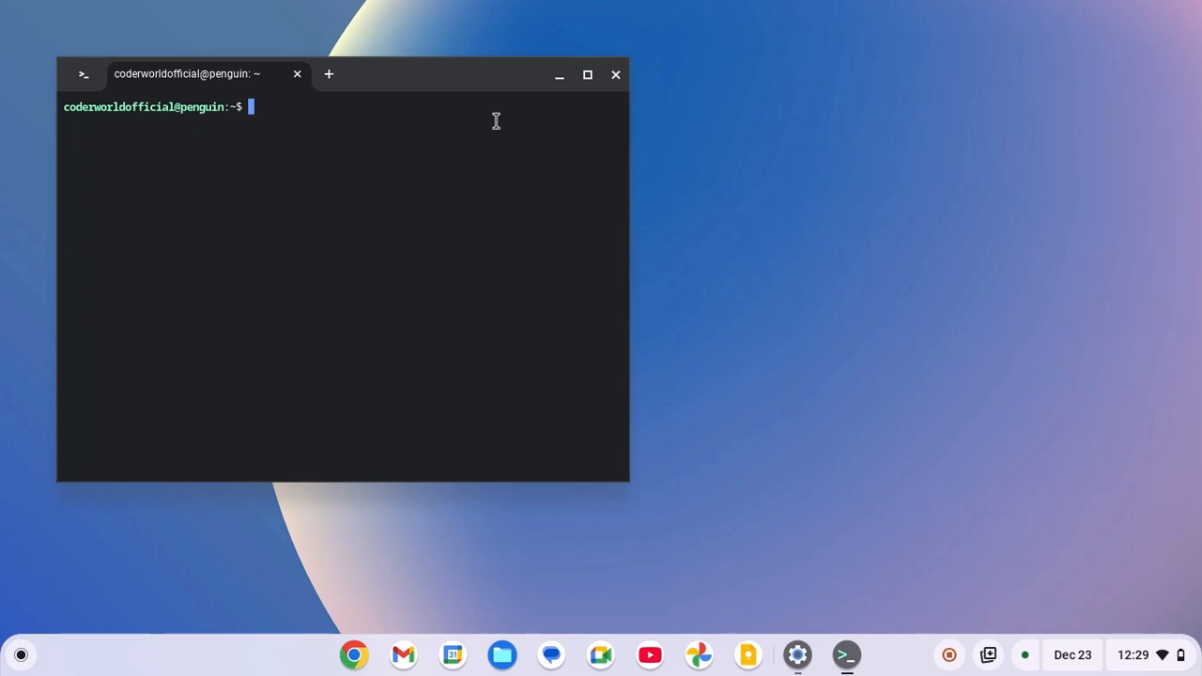
- Run 'sudo apt update' to refresh package lists, reporting 78 upgradable packages
type("sudo apt")
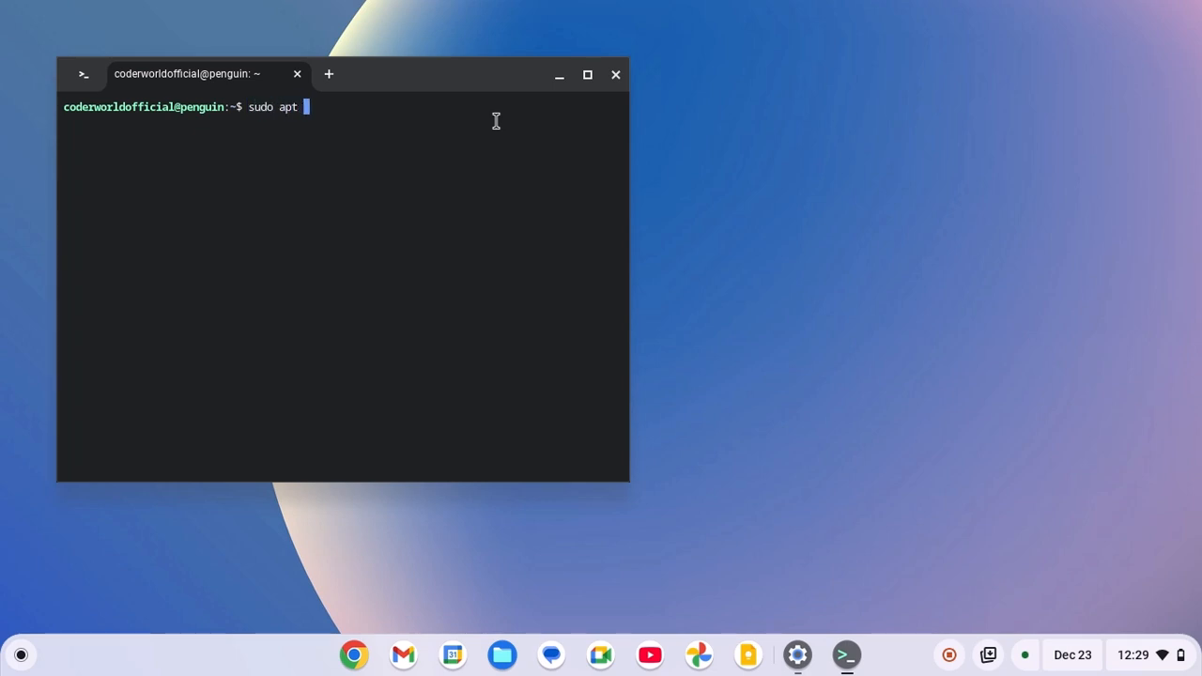
type("update")
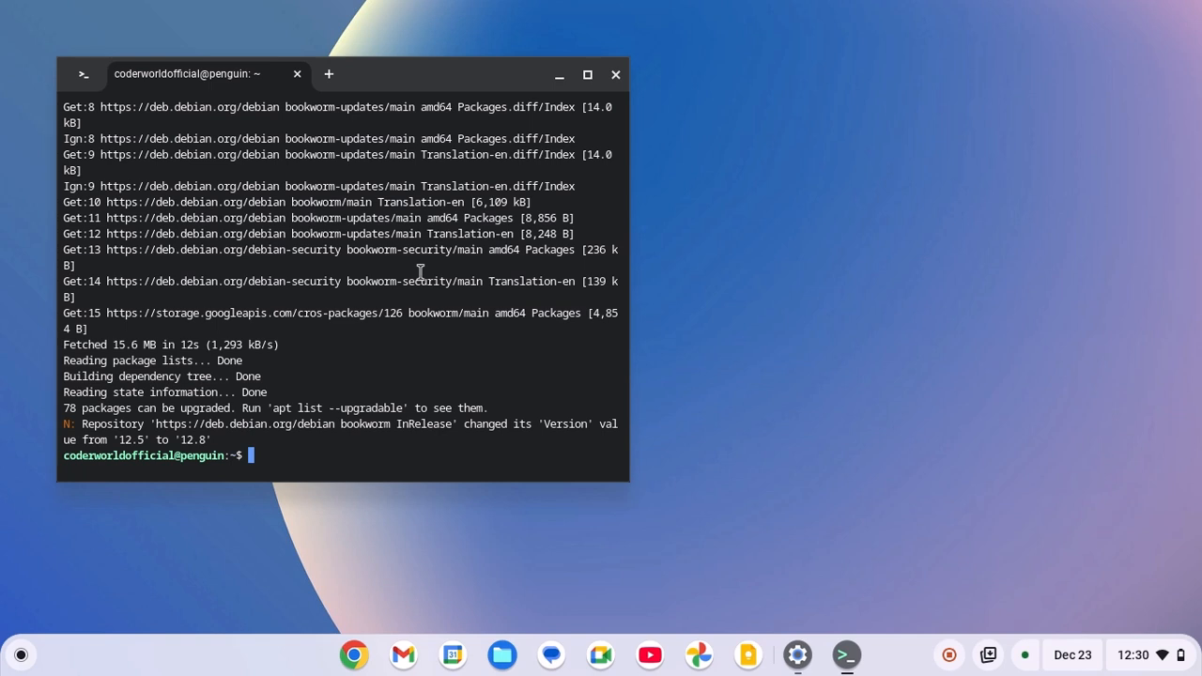
- Run 'sudo apt upgrade', confirm with y, then close the Terminal window
type("sudo")
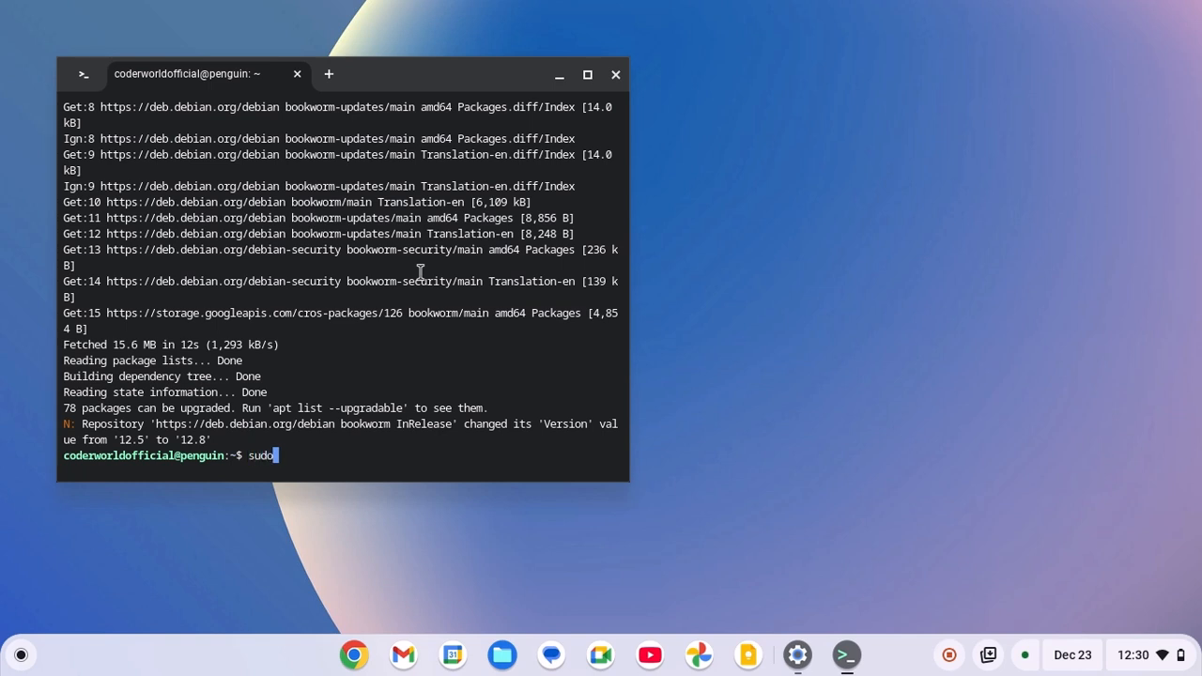
type("apt upg")
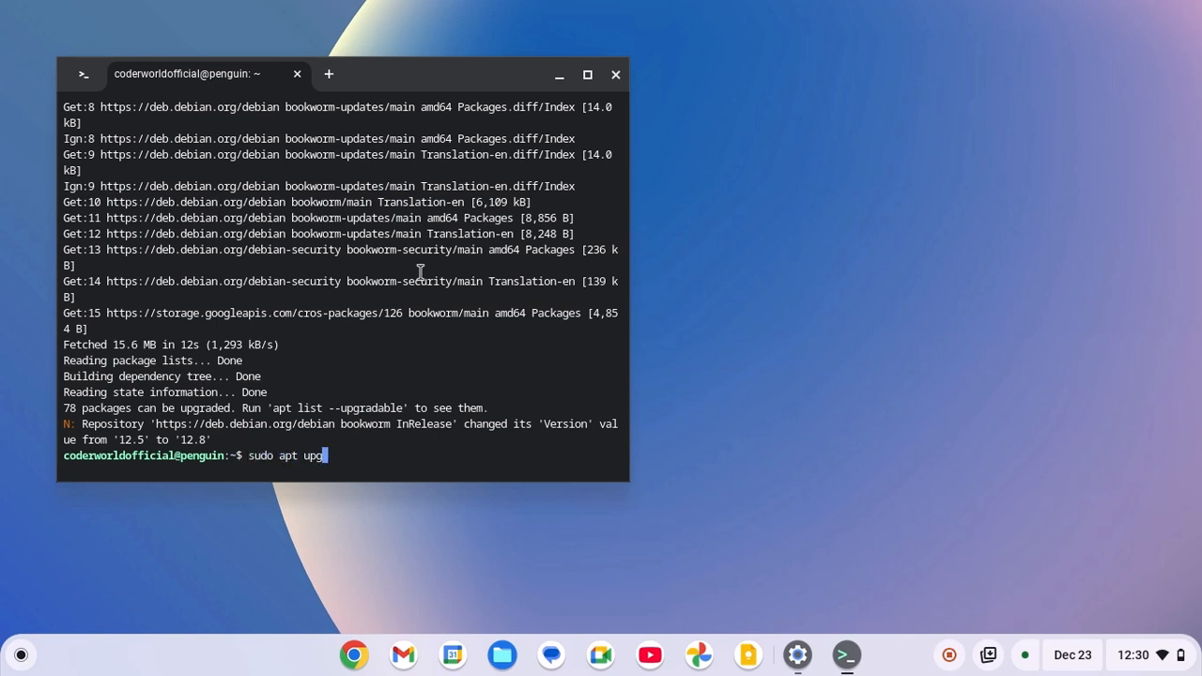
type("rade")
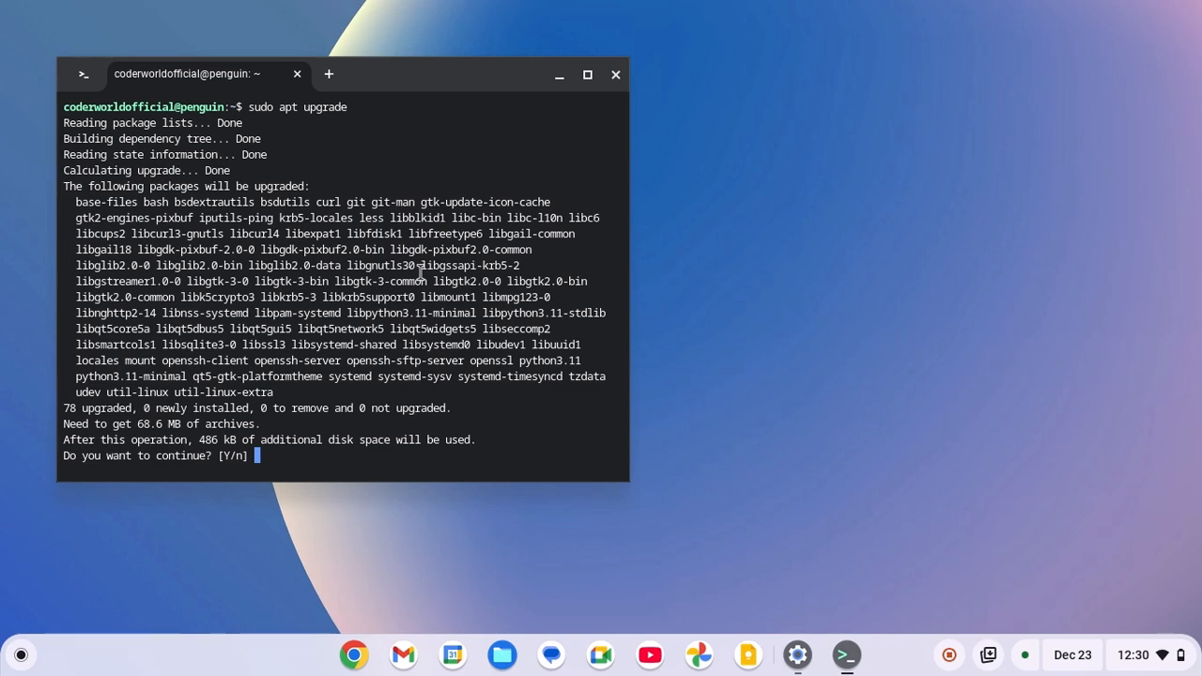
type("y")
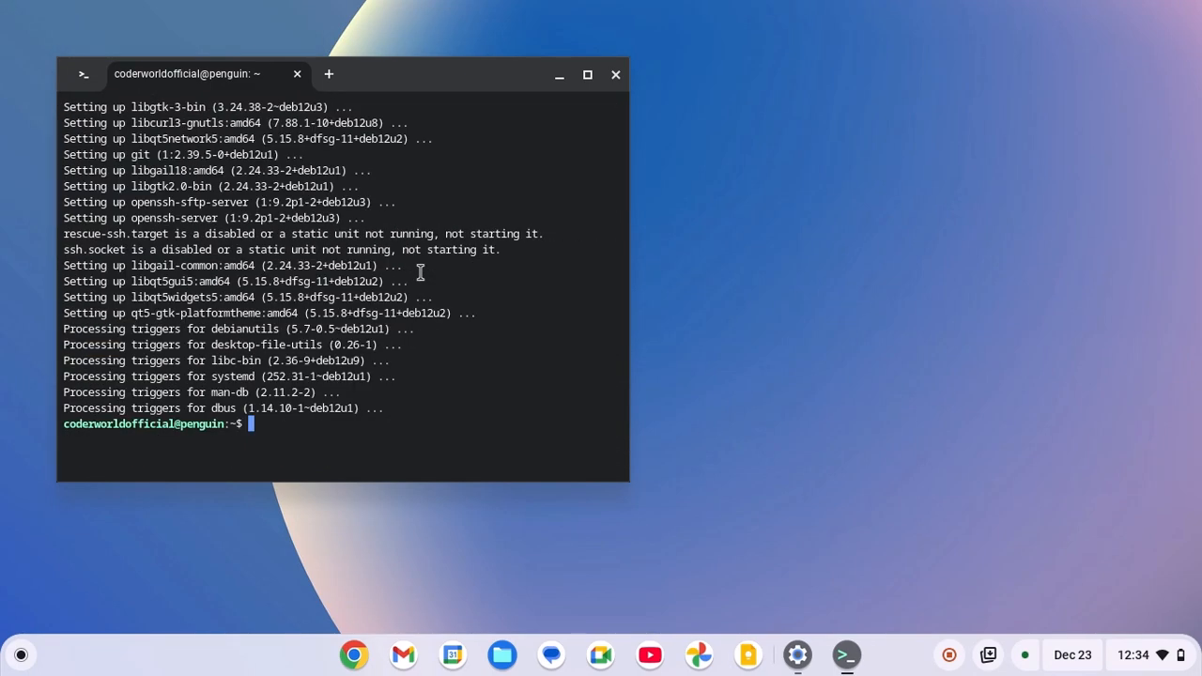
left_click(616, 74)
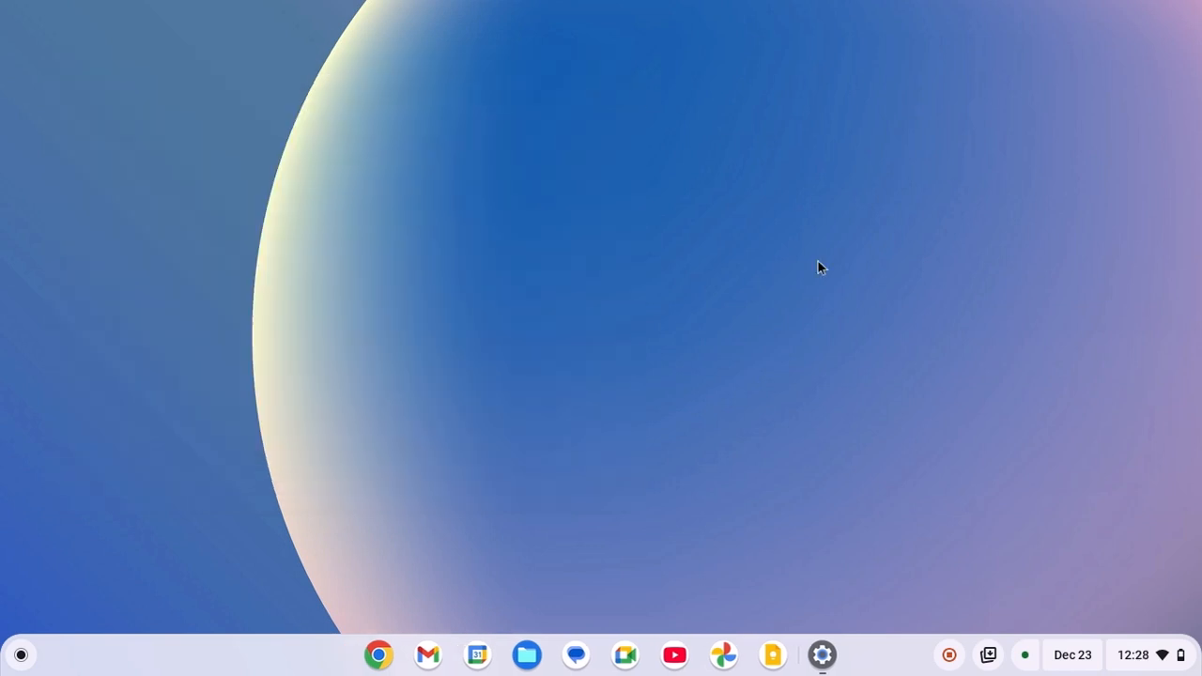
mouse_move(1149, 669)
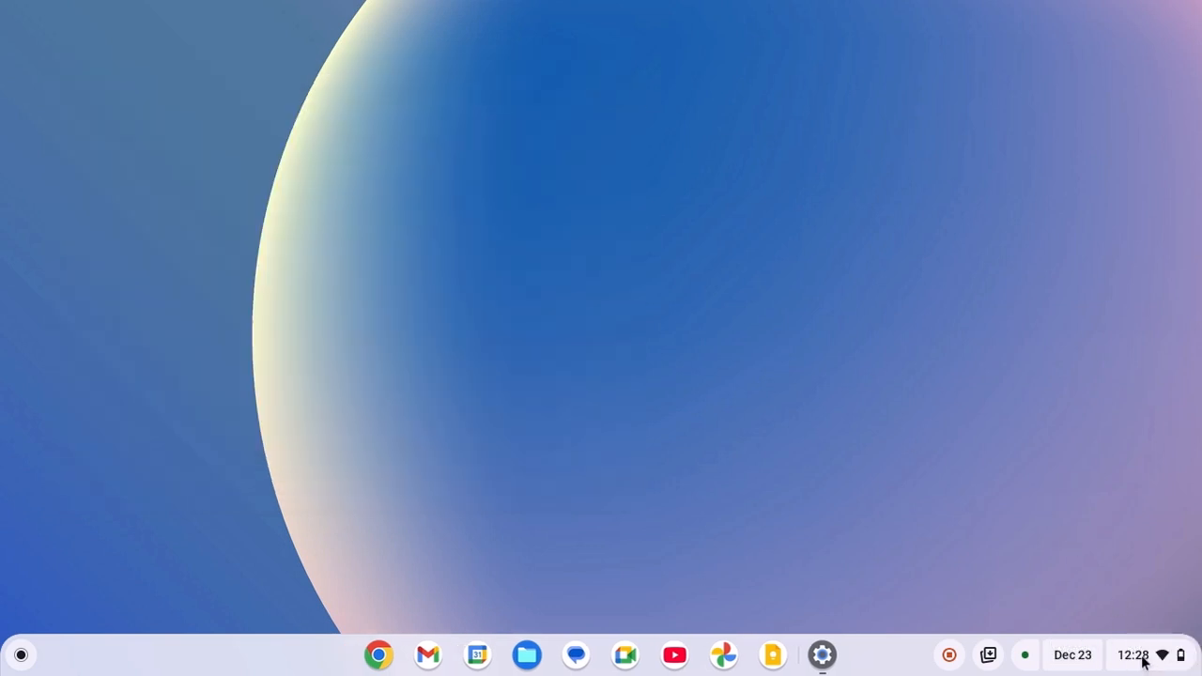
- Open quick settings and the power button's options to restart the Chromebook
left_click(1143, 653)
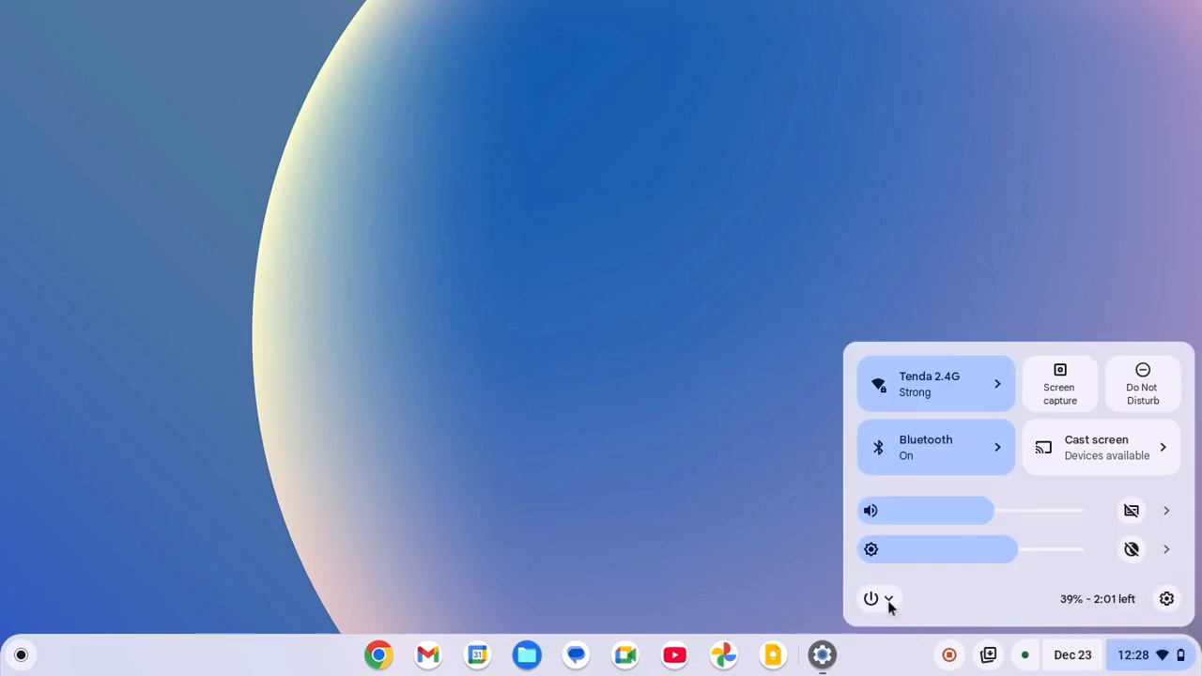
left_click(871, 598)
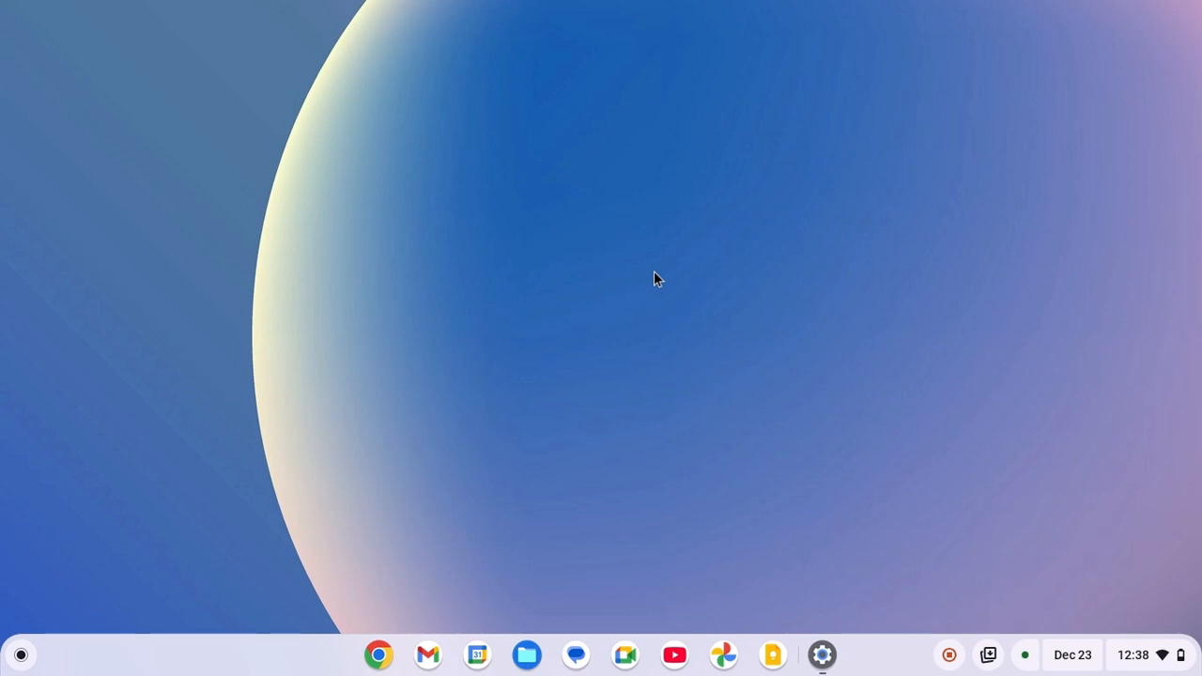
mouse_move(934, 638)
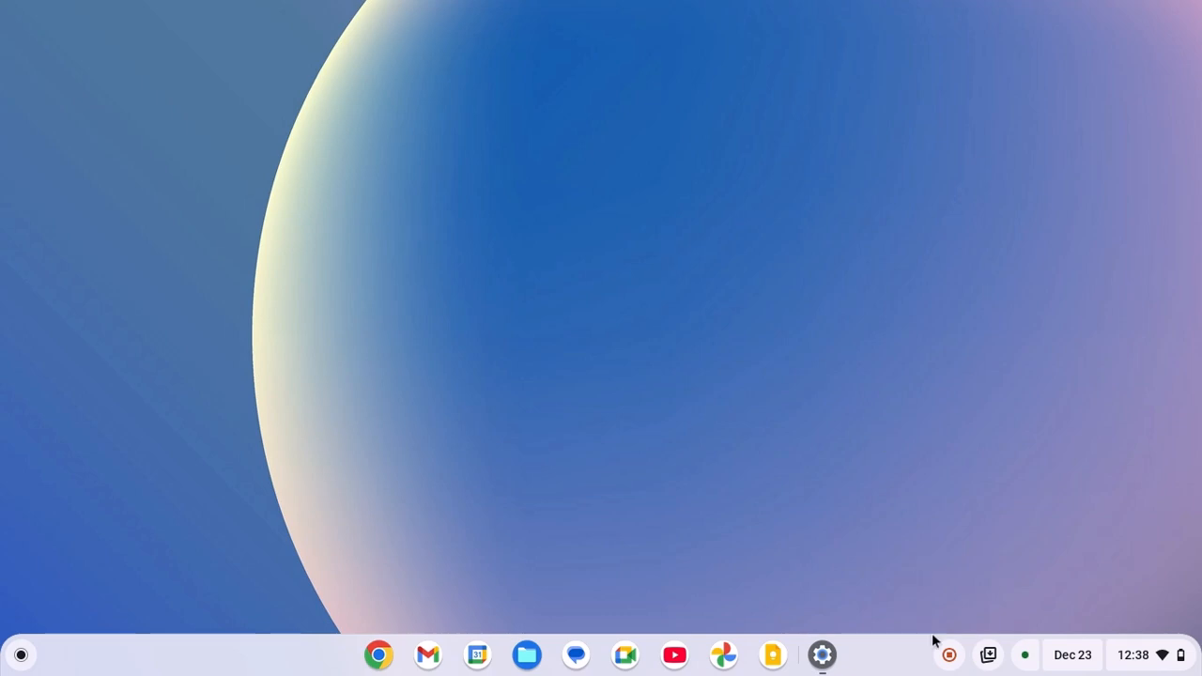